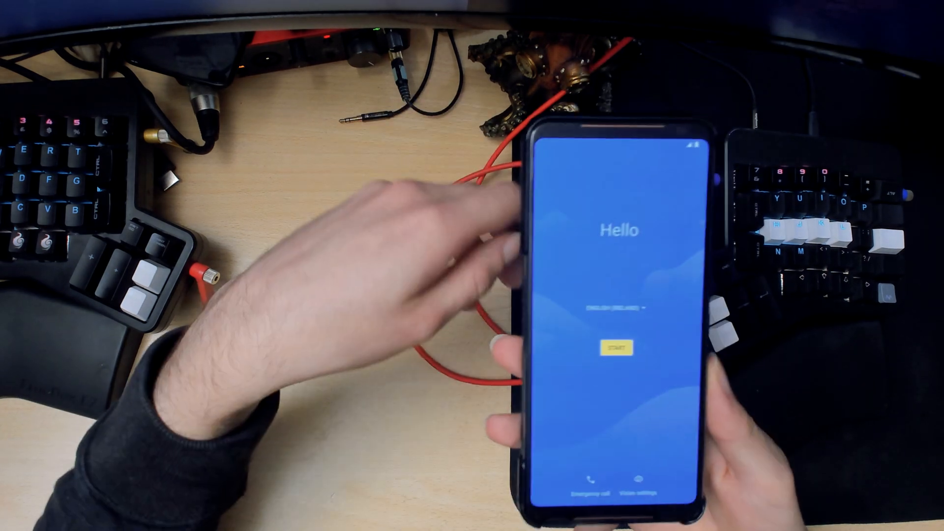
- Change the Hello screen language from English (Ireland) to English (United Kingdom)
{"action": "left_click", "coordinate": [612, 306]}
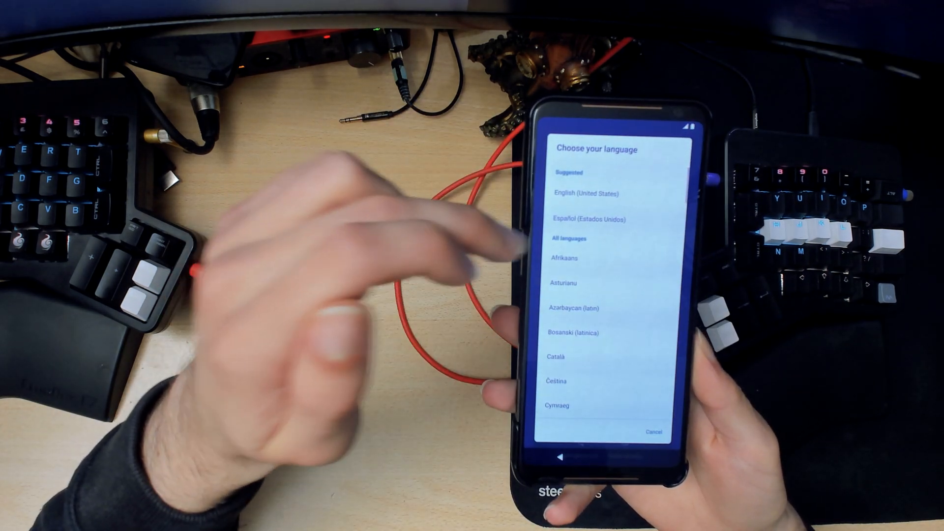
{"action": "scroll", "scroll_direction": "down", "scroll_amount": 3}
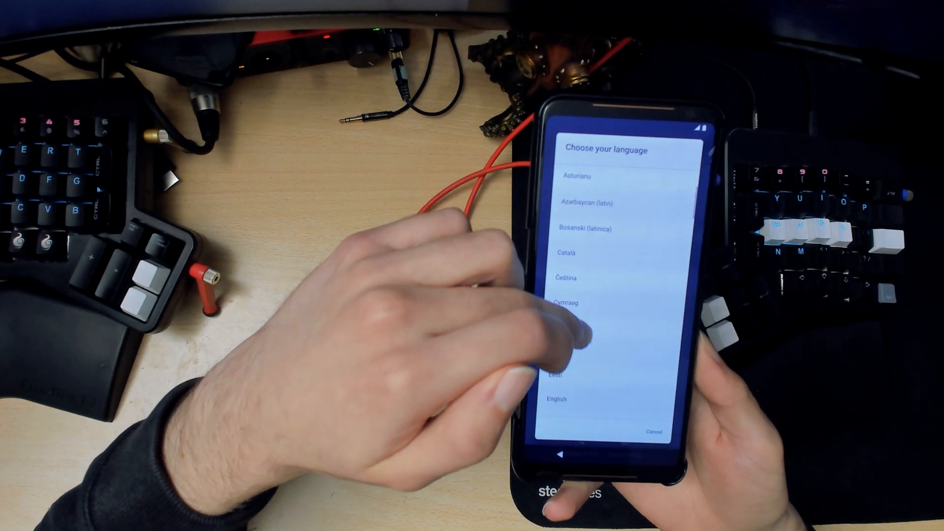
{"action": "left_click", "coordinate": [556, 399]}
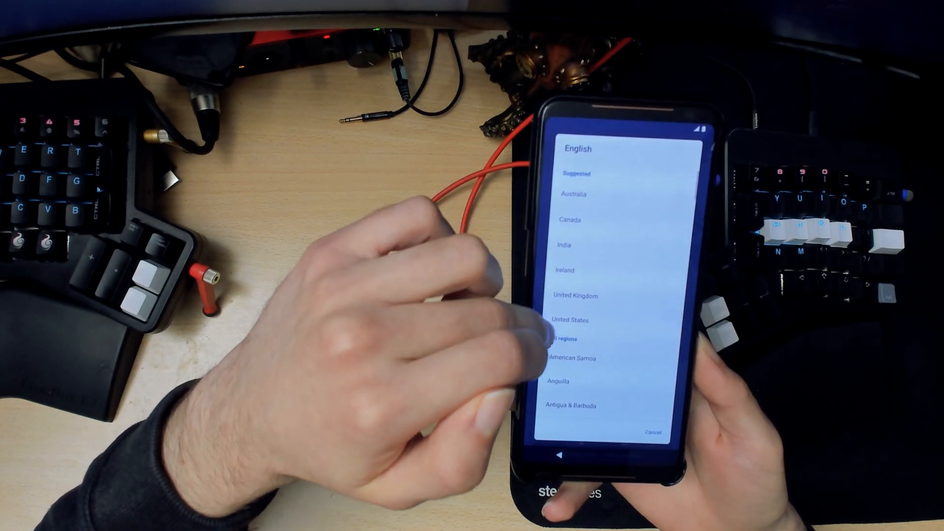
{"action": "left_click", "coordinate": [575, 296]}
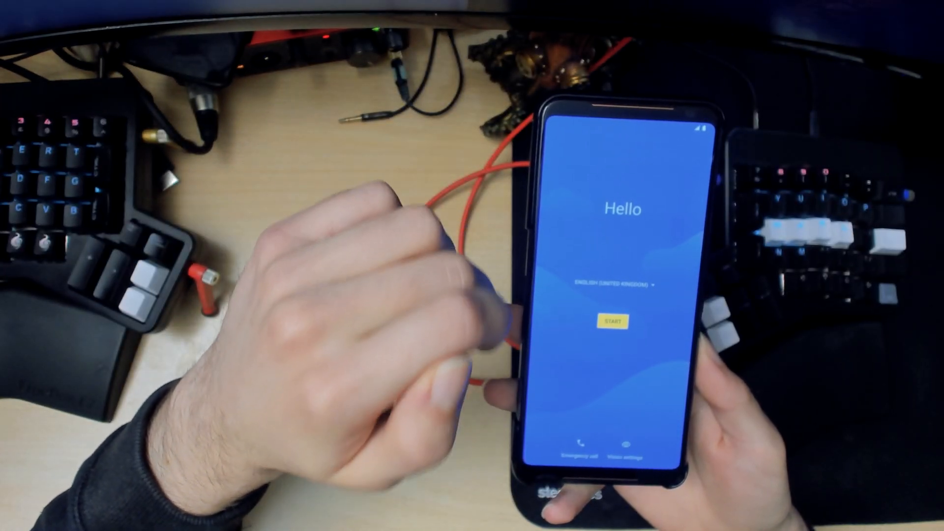
- Start setup and join the vodafone-1420 Wi-Fi network with its password
{"action": "left_click", "coordinate": [613, 320]}
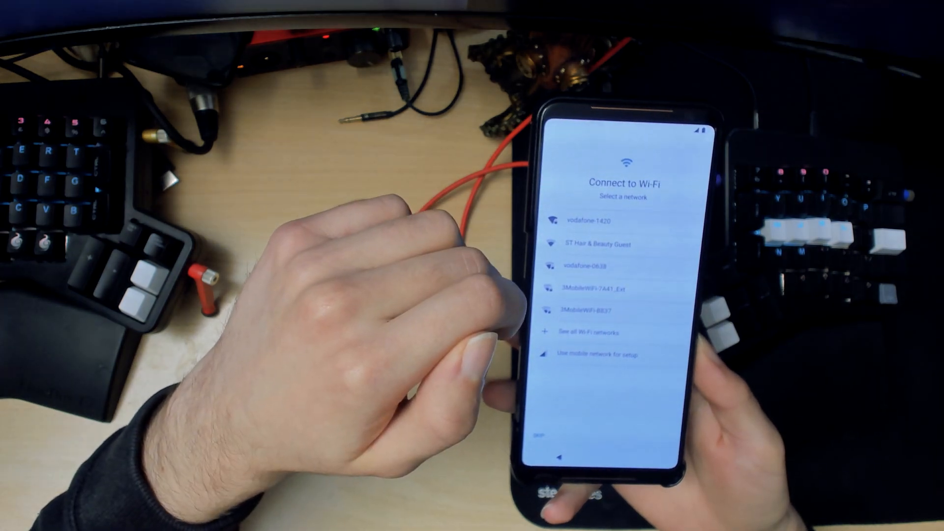
{"action": "left_click", "coordinate": [602, 220]}
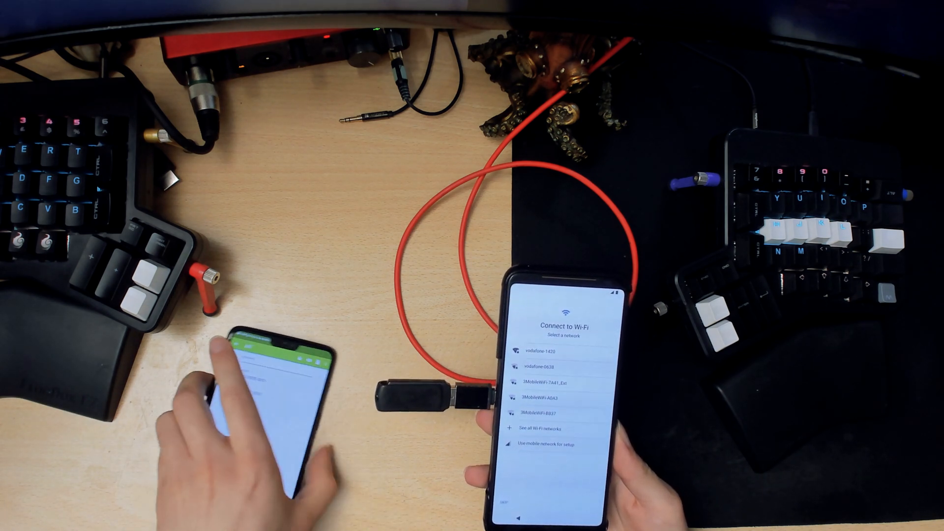
{"action": "left_click", "coordinate": [539, 349]}
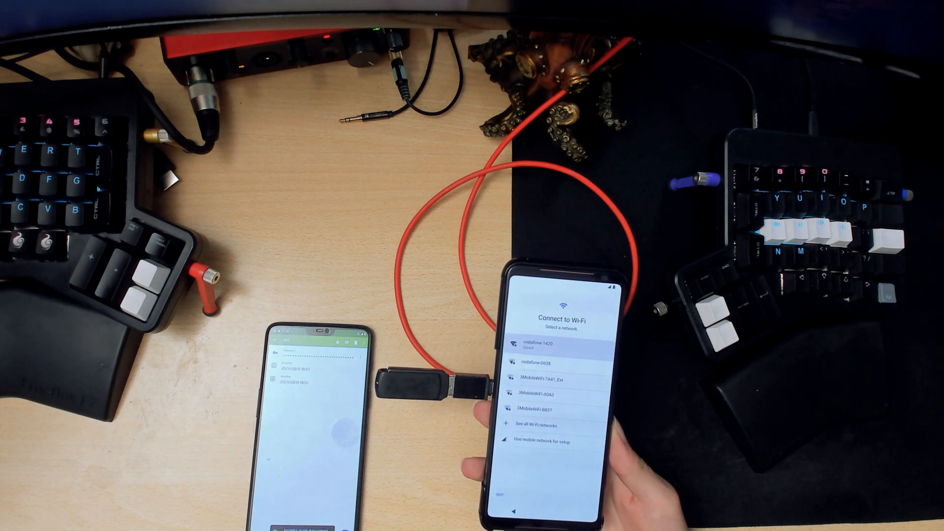
{"action": "left_click", "coordinate": [555, 345]}
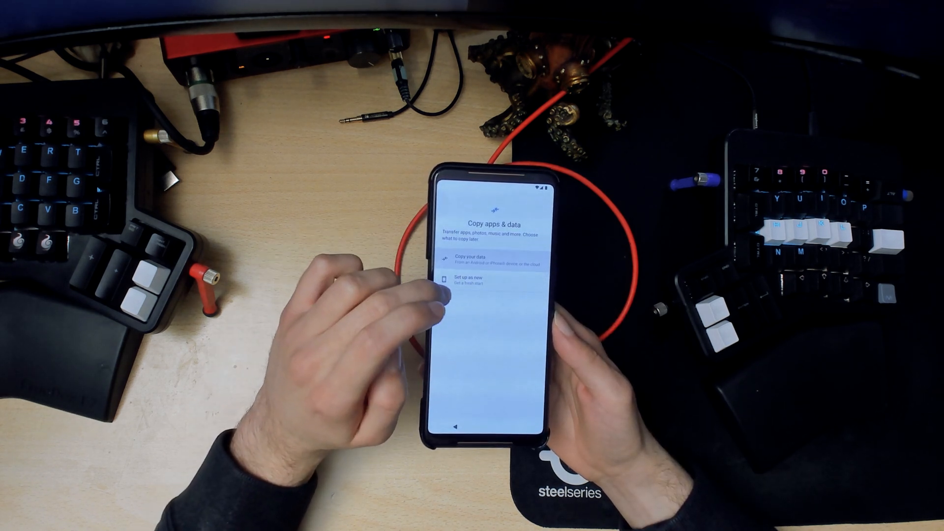
- Choose 'Set up as new' instead of copying apps and data
{"action": "left_click", "coordinate": [470, 257]}
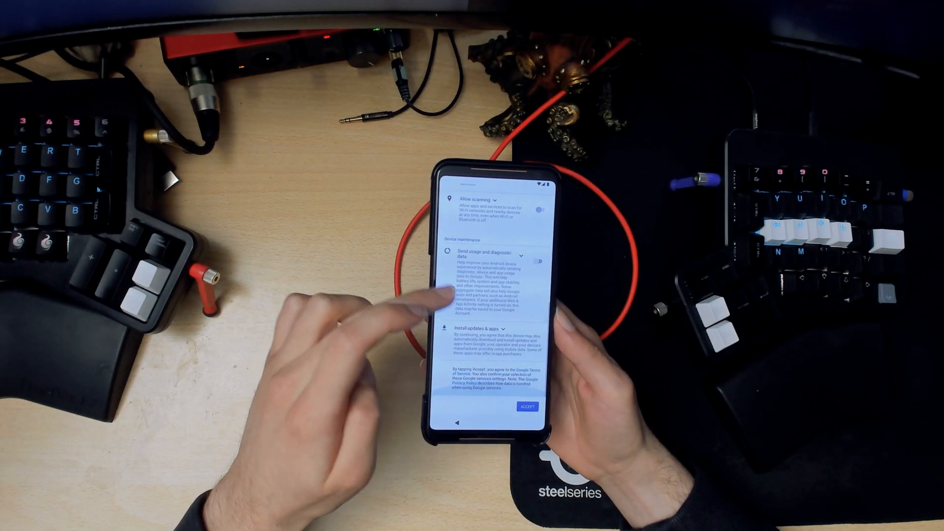
- Accept the services terms, skip the screen lock PIN anyway, and tap START
{"action": "left_click", "coordinate": [528, 408]}
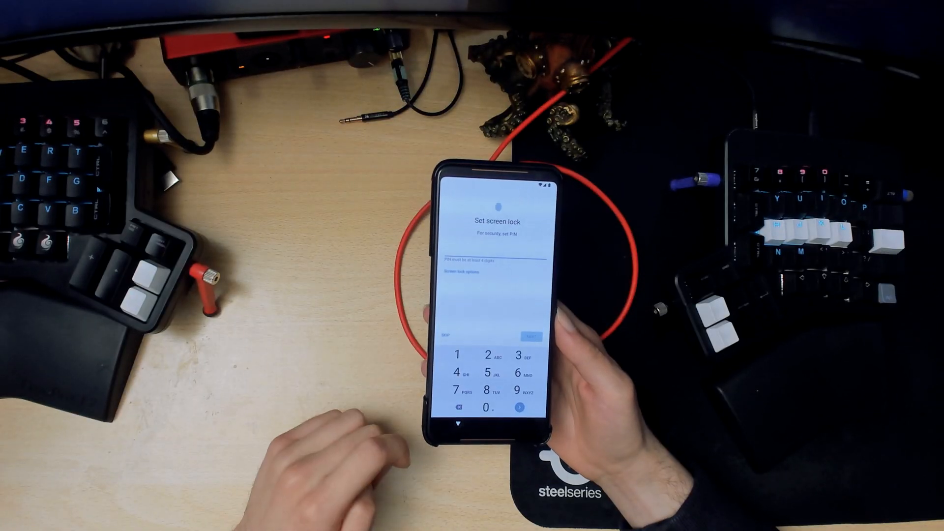
{"action": "left_click", "coordinate": [449, 335]}
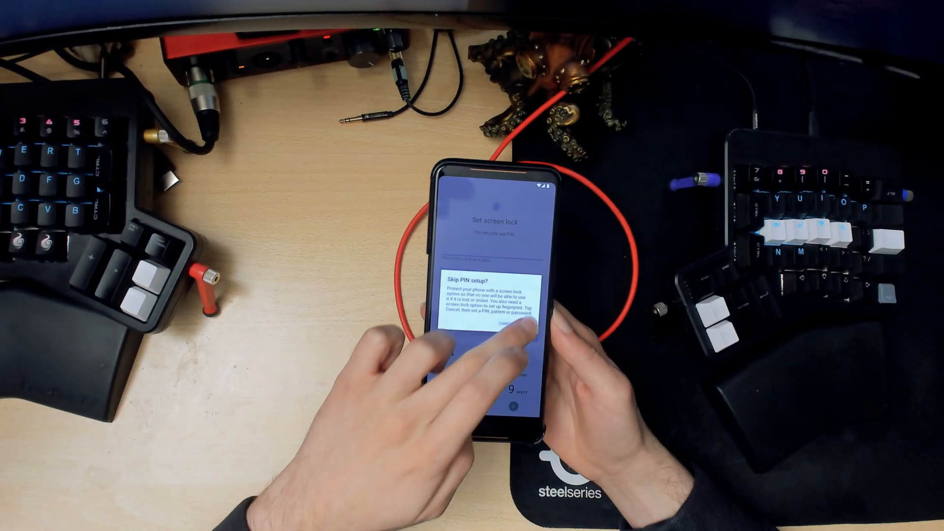
{"action": "left_click", "coordinate": [518, 327]}
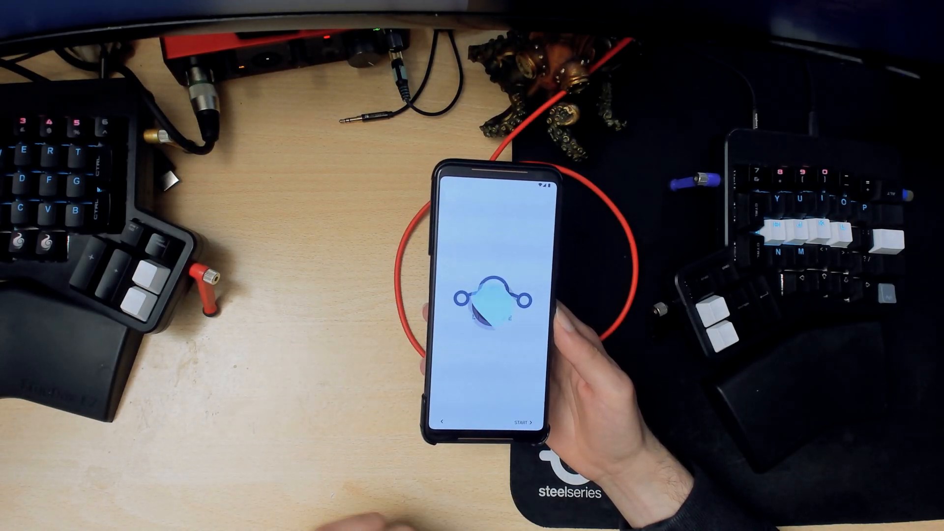
{"action": "left_click", "coordinate": [521, 421]}
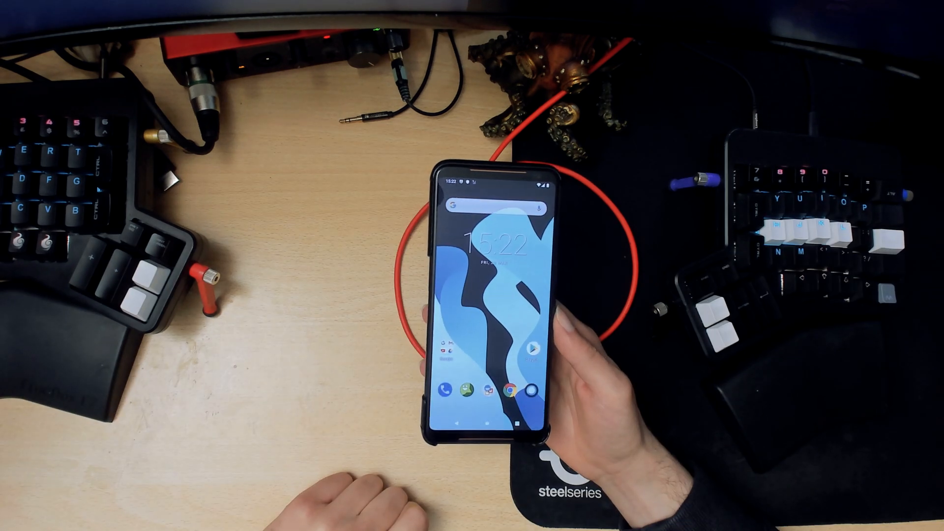